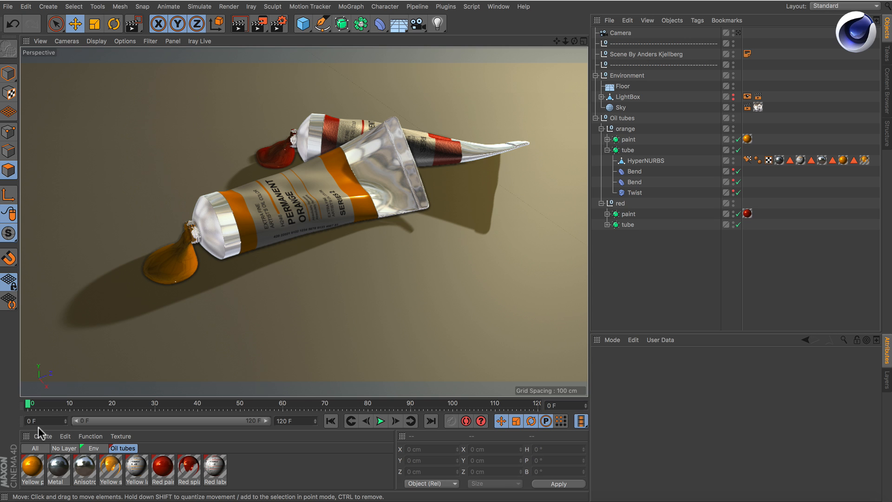
mouse_move(474, 193)
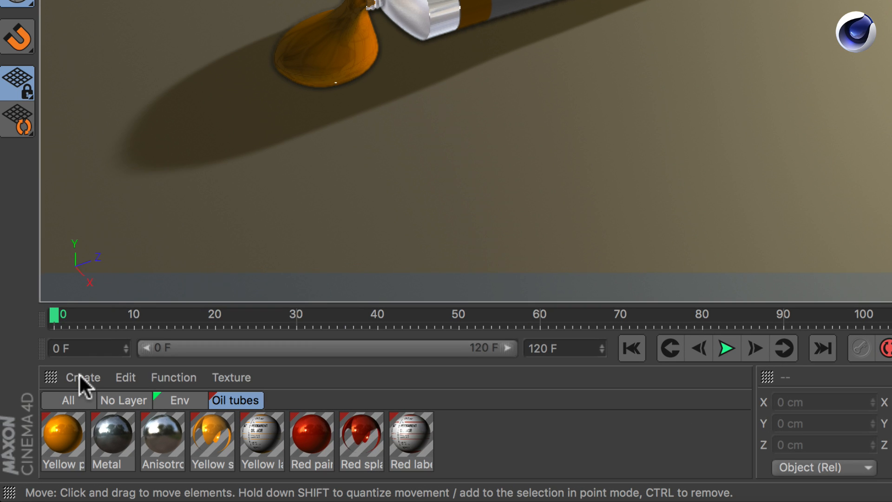
Create a Shadow Catcher material with Catch Shadows off and Catch Reflections on, applied to the Floor
click(82, 377)
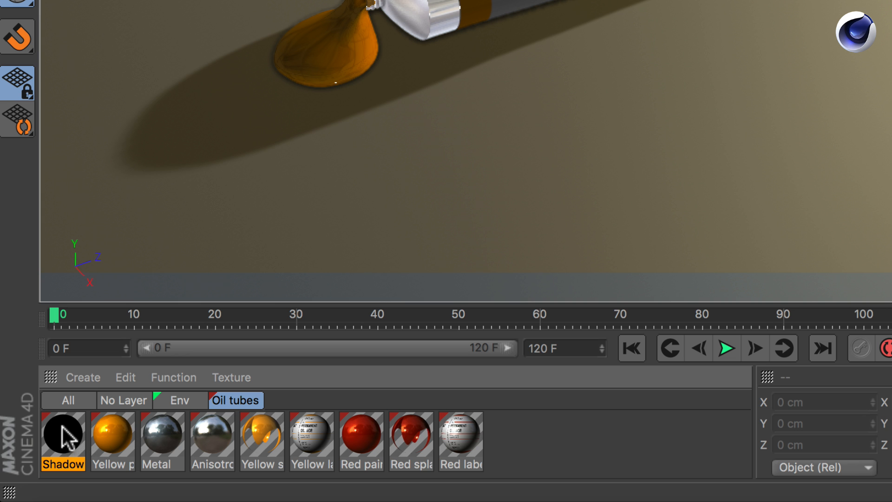
double_click(63, 434)
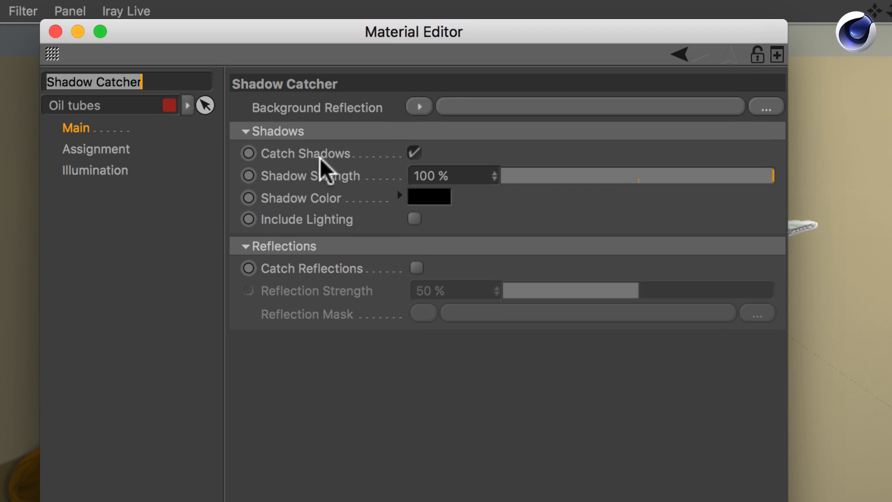
click(415, 153)
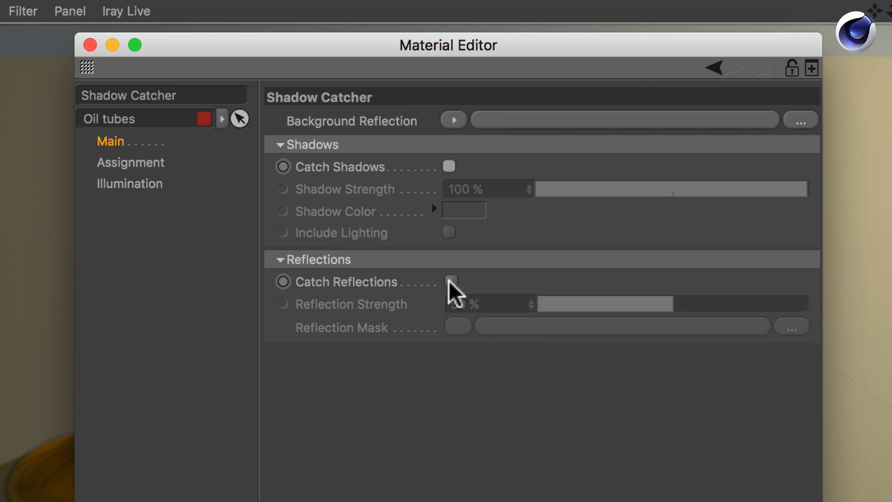
click(451, 282)
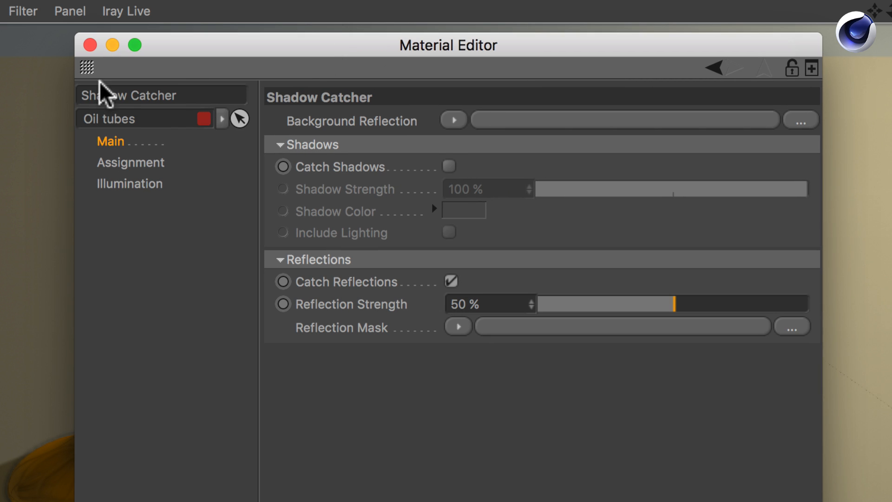
click(90, 45)
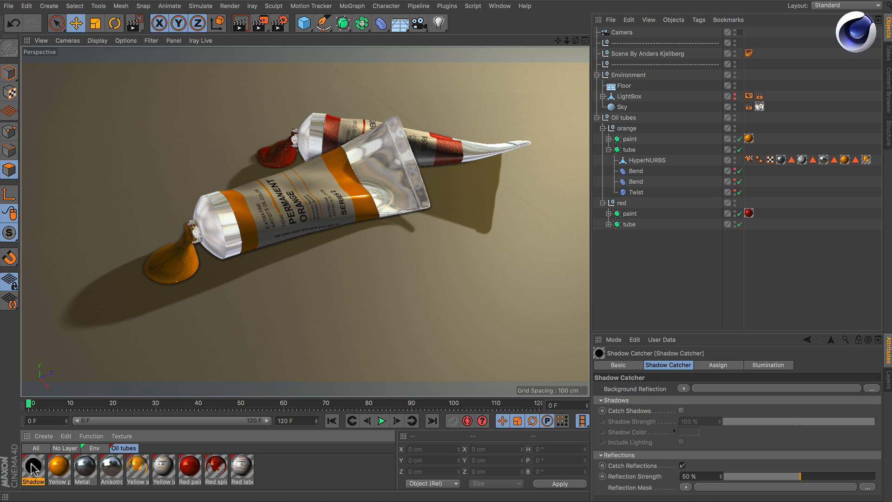
mouse_move(621, 91)
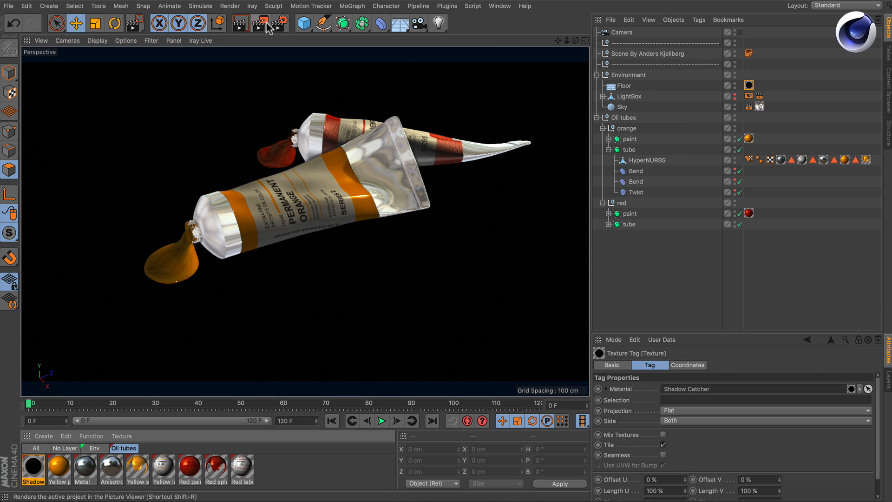
click(260, 23)
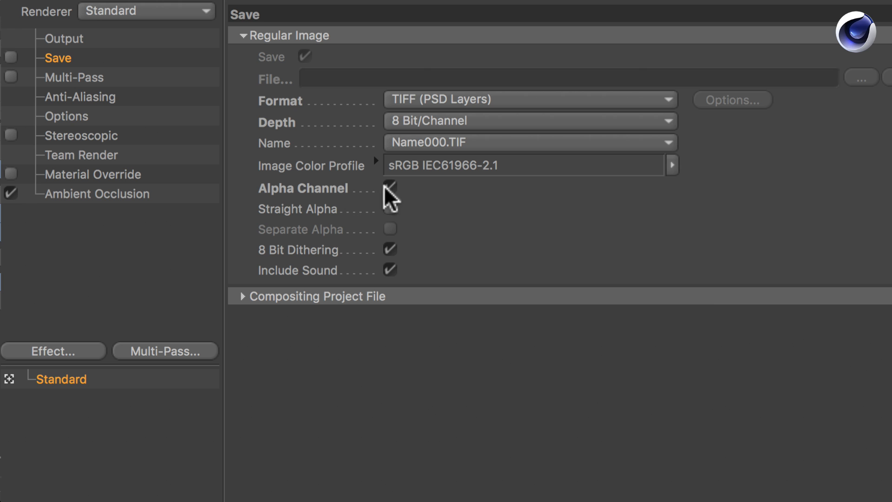
Toggle the Alpha Channel option for the saved TIFF in Render Settings > Save
click(391, 188)
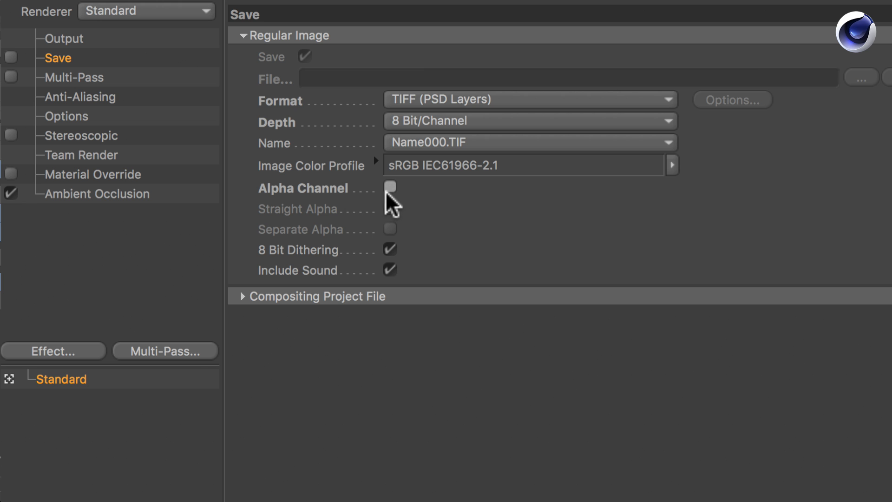
click(390, 187)
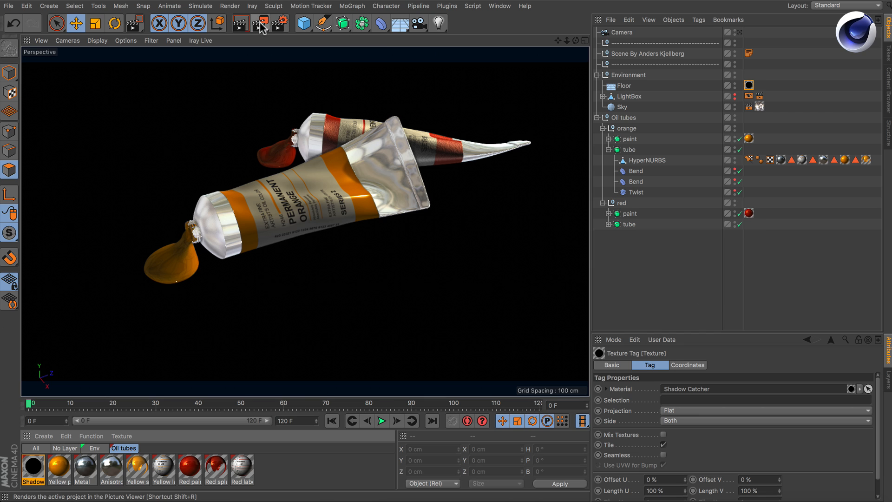
mouse_move(261, 24)
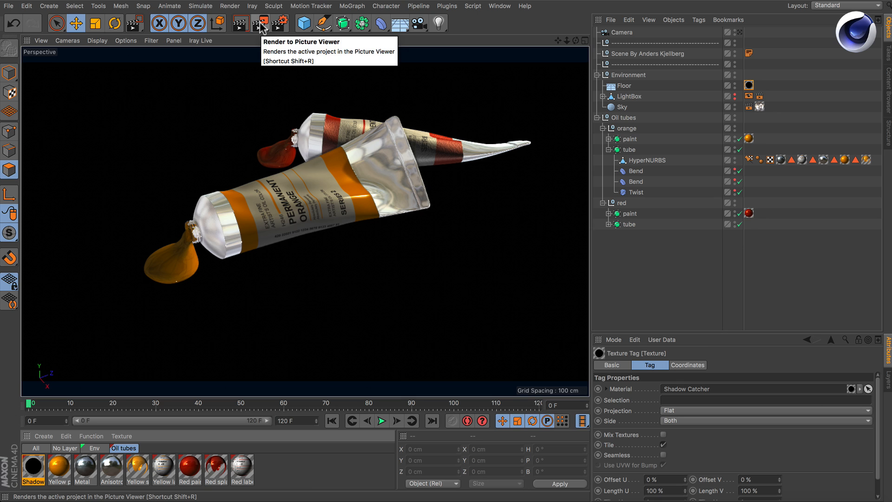
Render the oil tube scene to the Picture Viewer
click(261, 22)
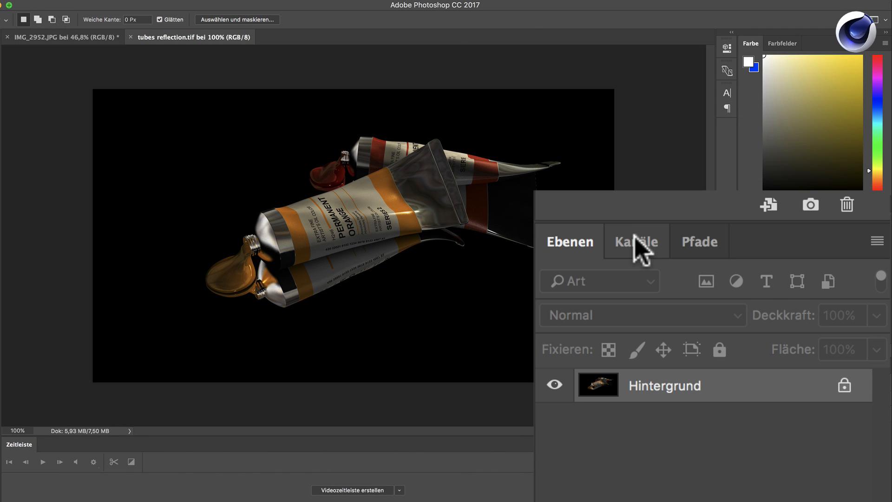
Load the render's Alpha channel as a selection, then switch to IMG_2952.JPG
click(636, 241)
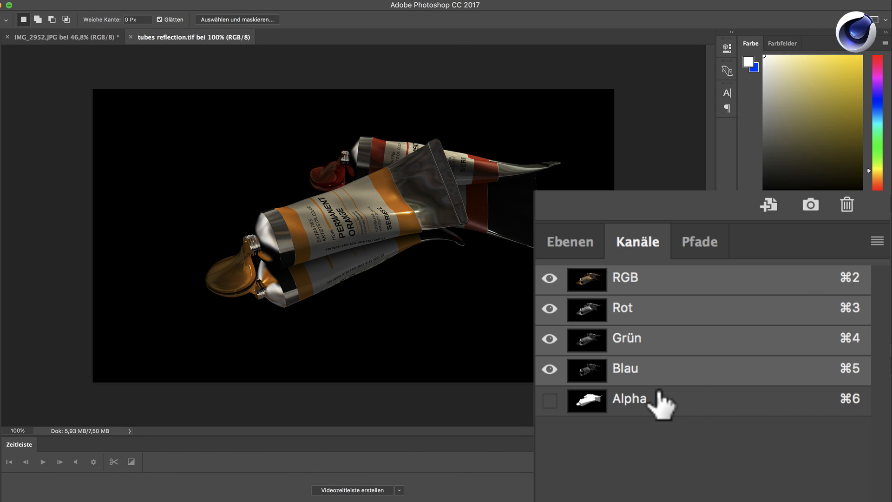
mouse_move(643, 416)
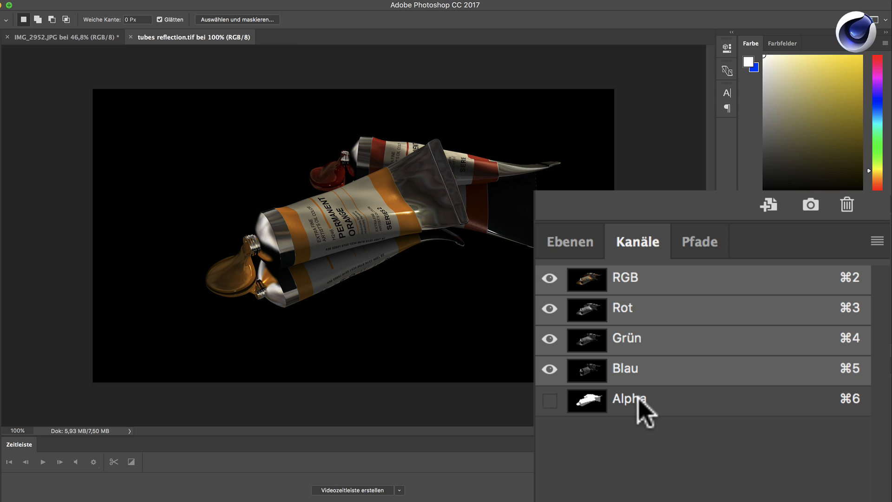
click(587, 400)
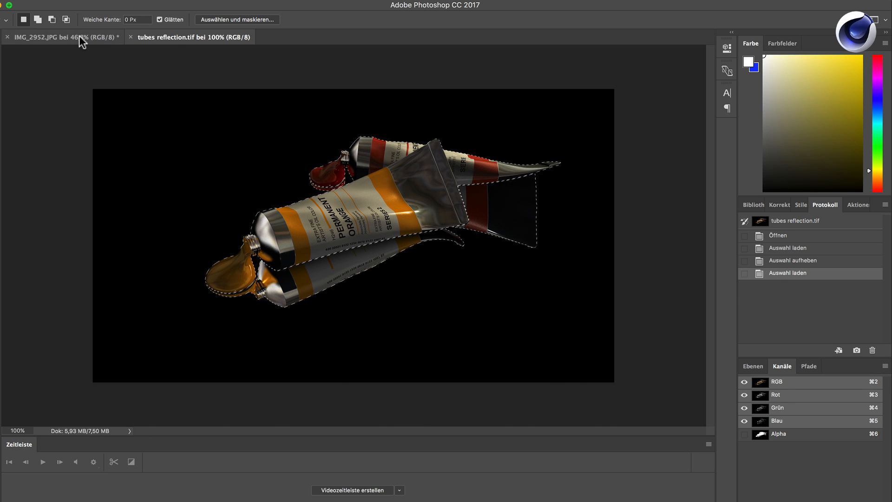
click(60, 37)
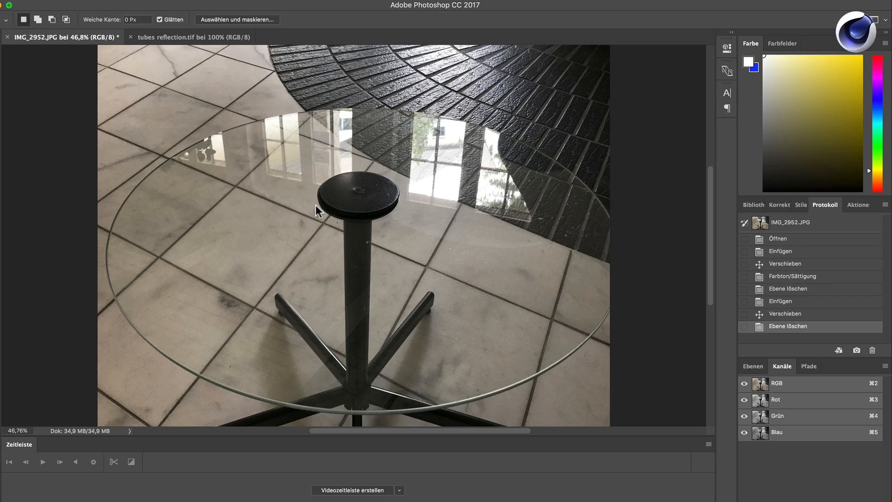